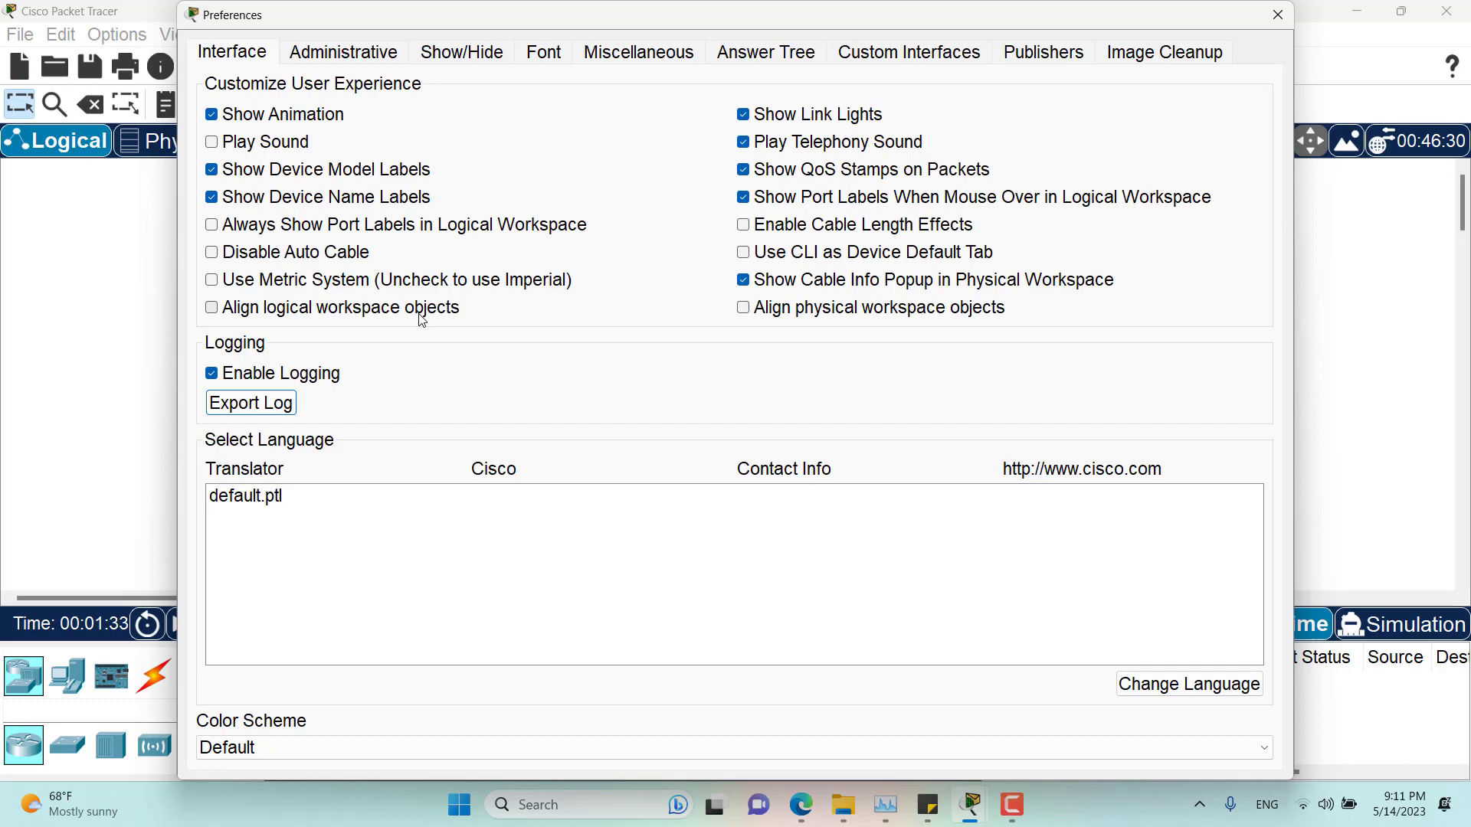
mouse_move(276, 304)
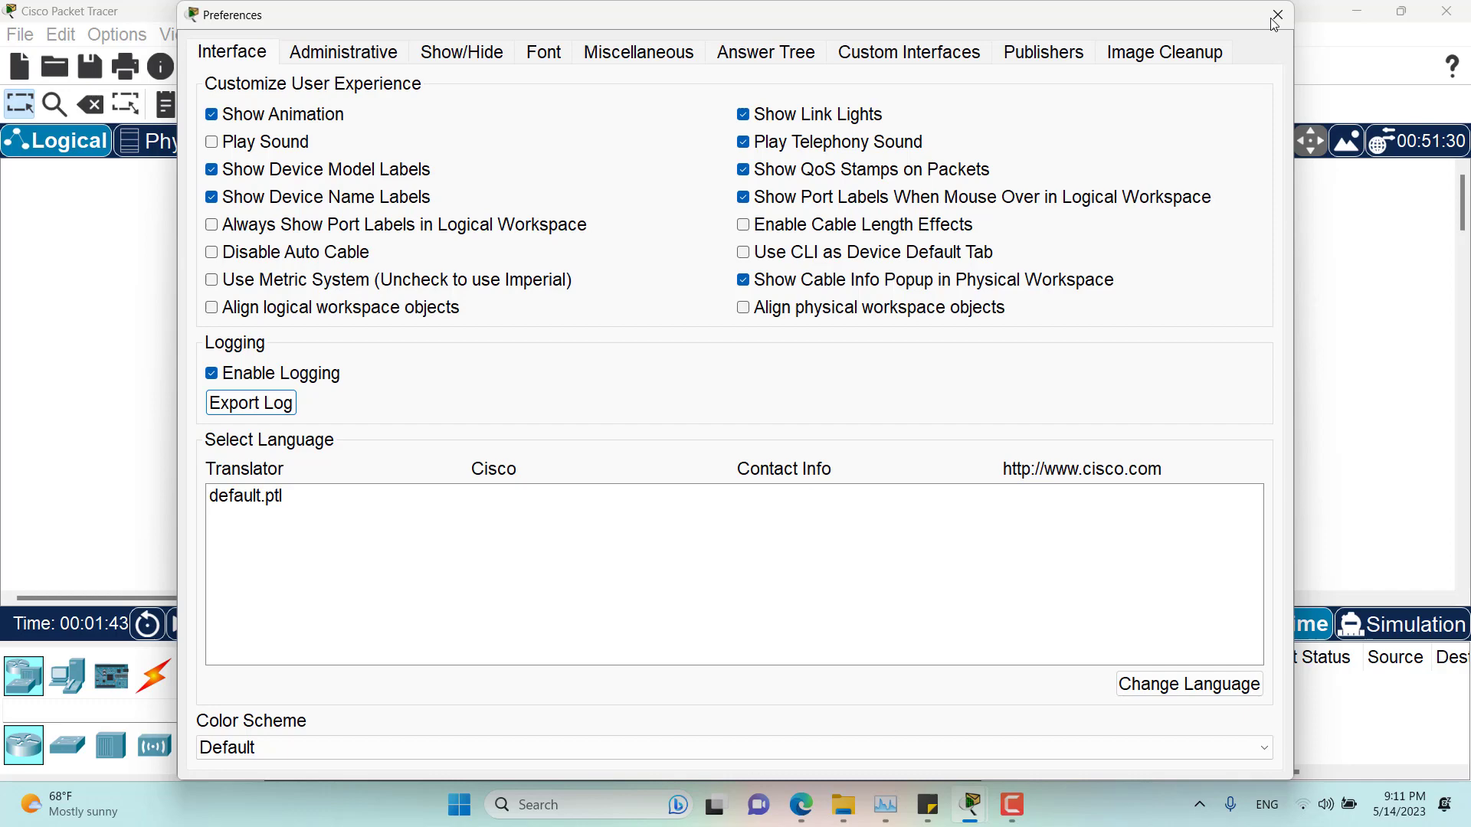
Step: Close the Preferences window to return to the empty logical workspace
left_click(1274, 16)
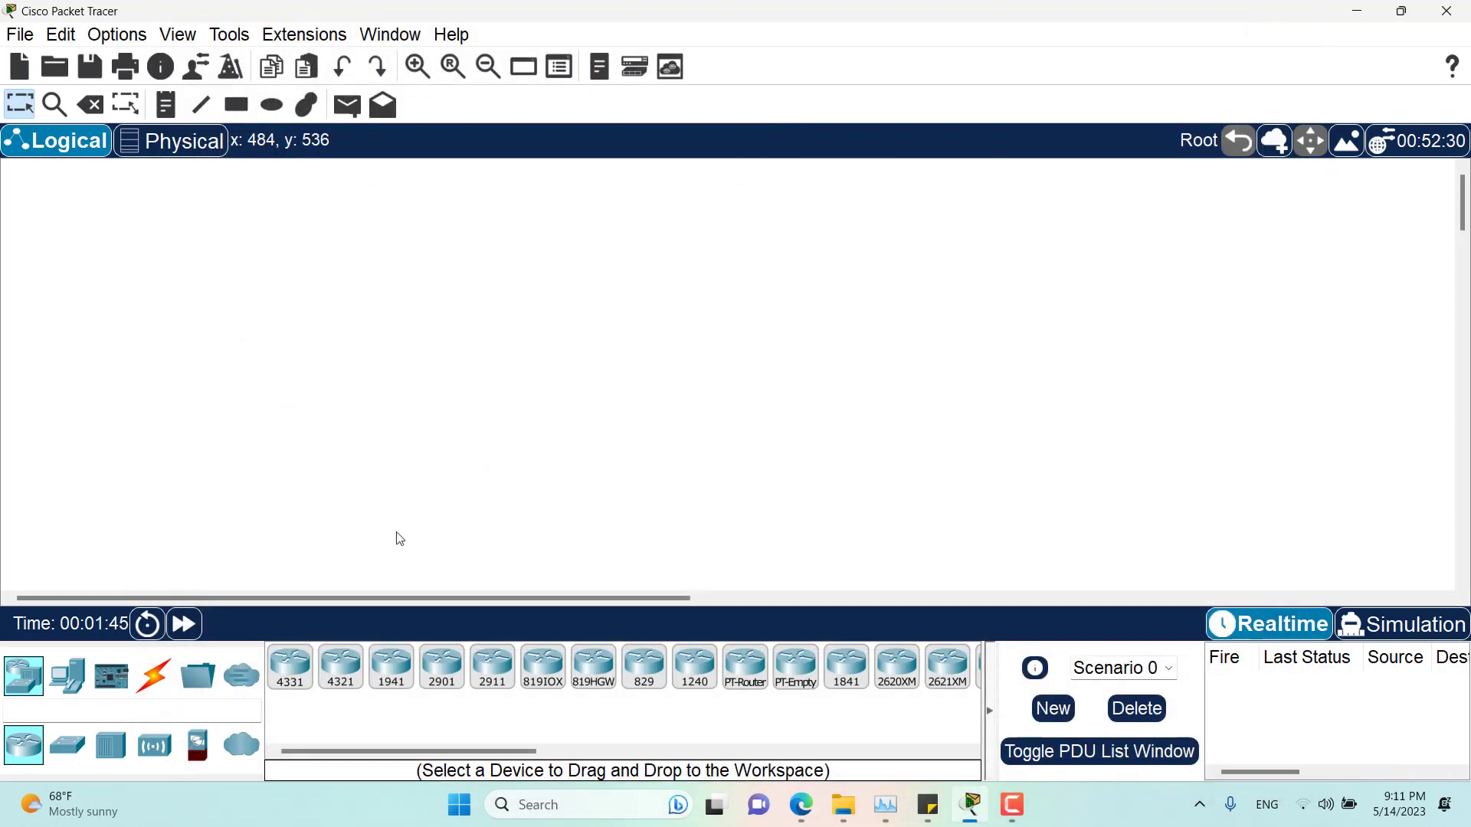
Step: Place two ISR4331 routers and an ISR4321 in a spread-out row, with a 2960 switch above
left_click_drag(289, 665, 396, 389)
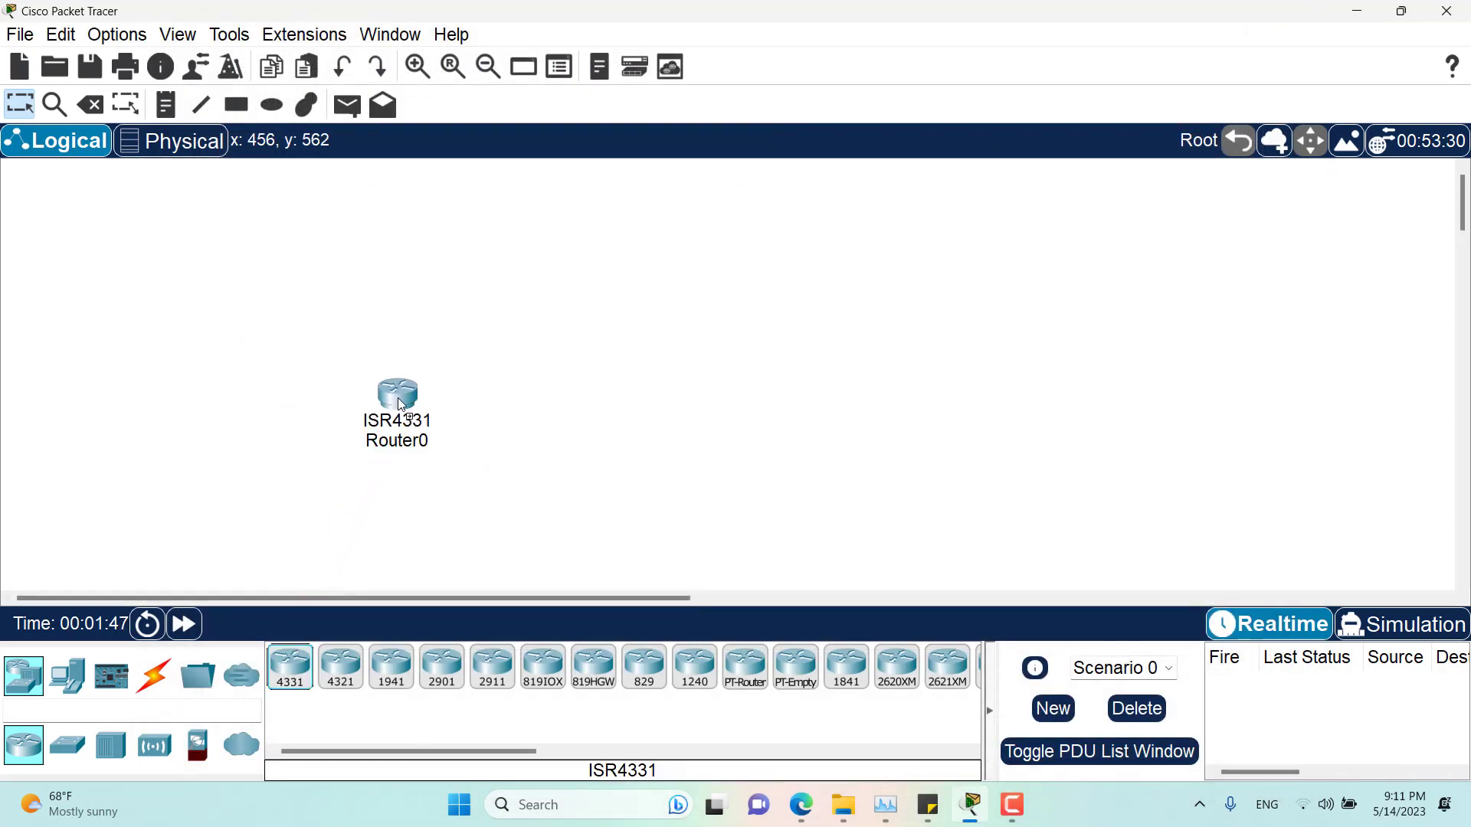
left_click(602, 366)
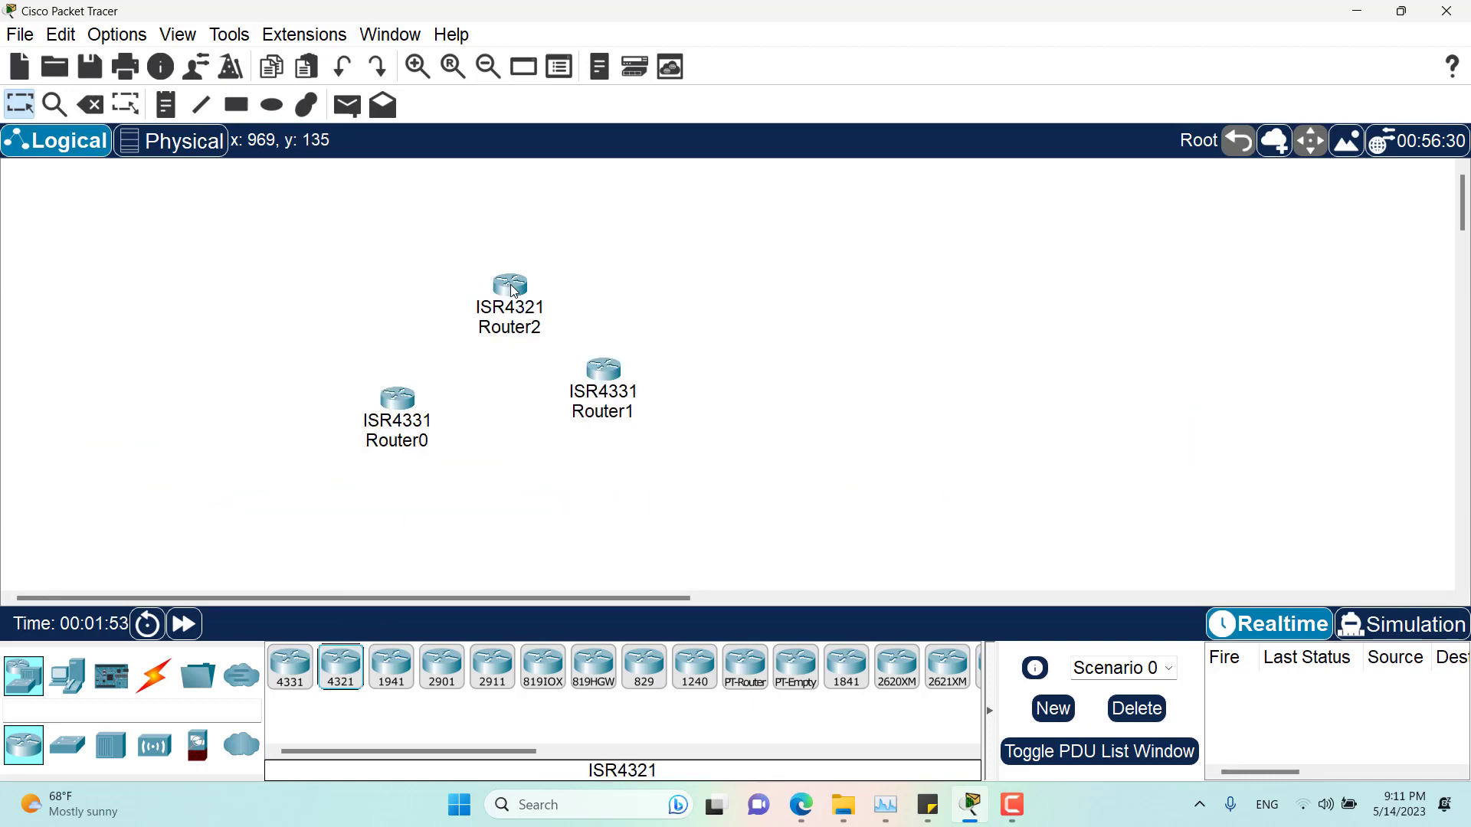
mouse_move(273, 306)
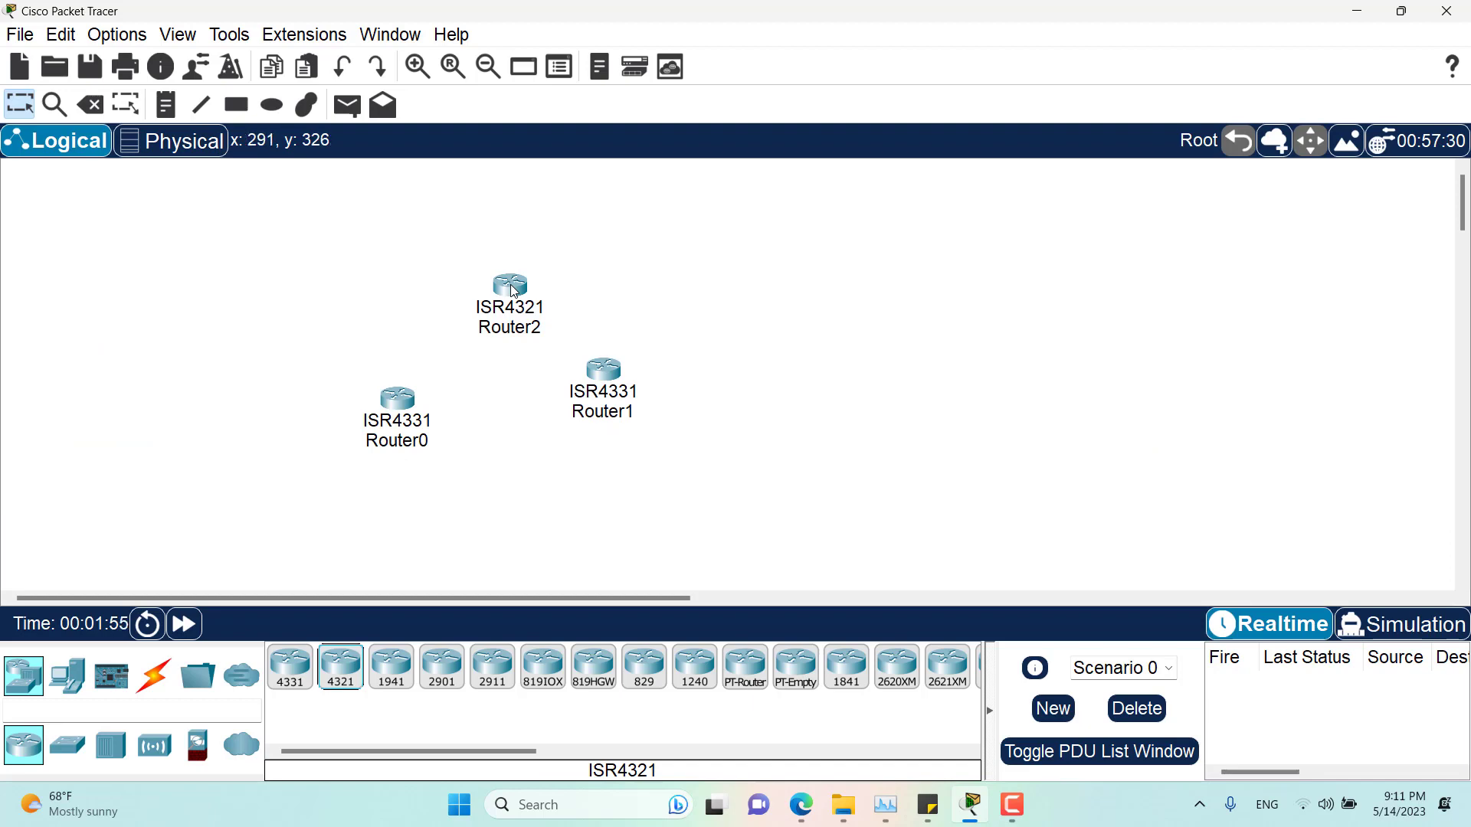
left_click_drag(603, 365, 692, 384)
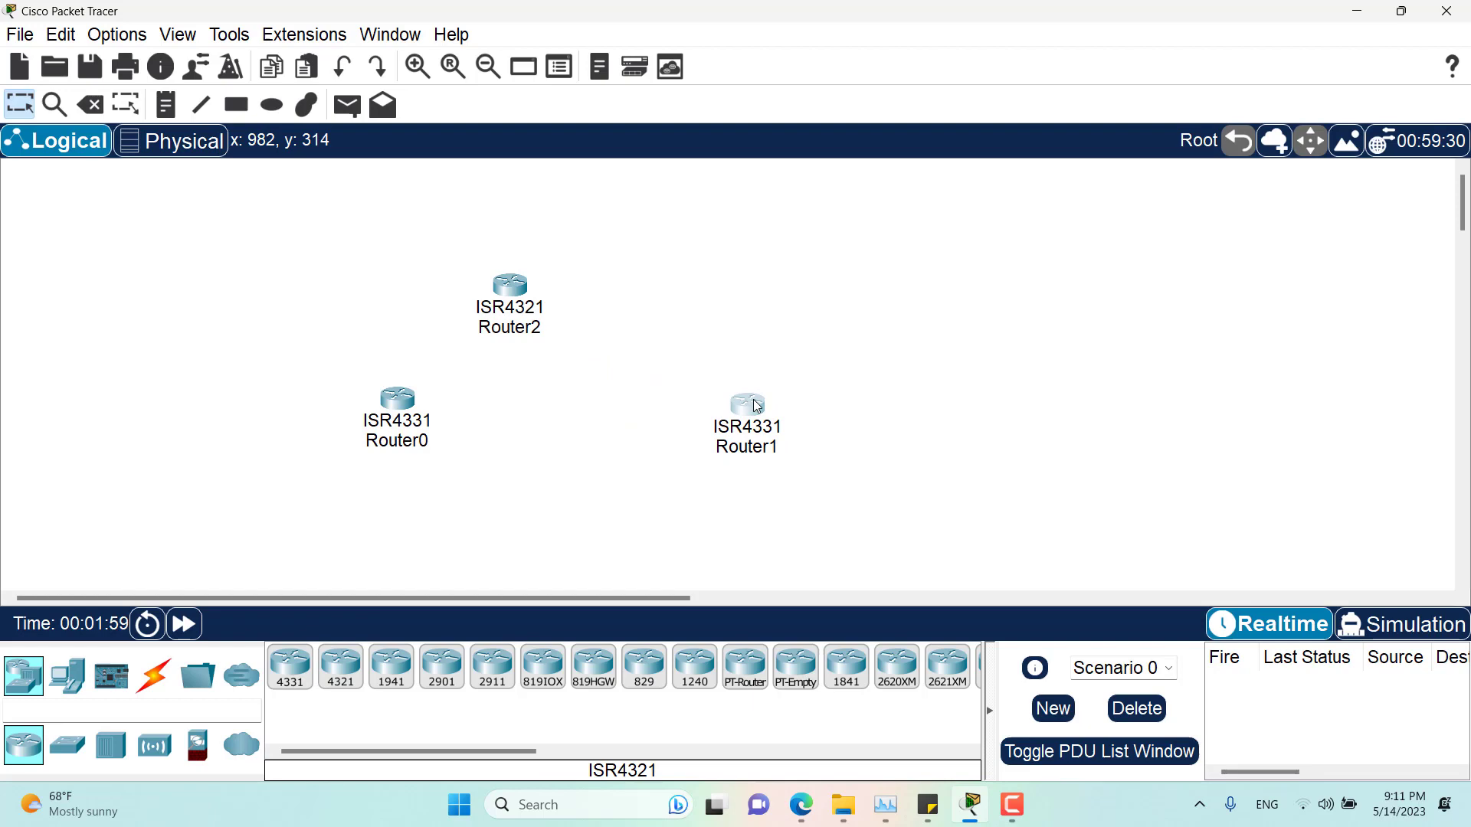
left_click_drag(509, 284, 1091, 382)
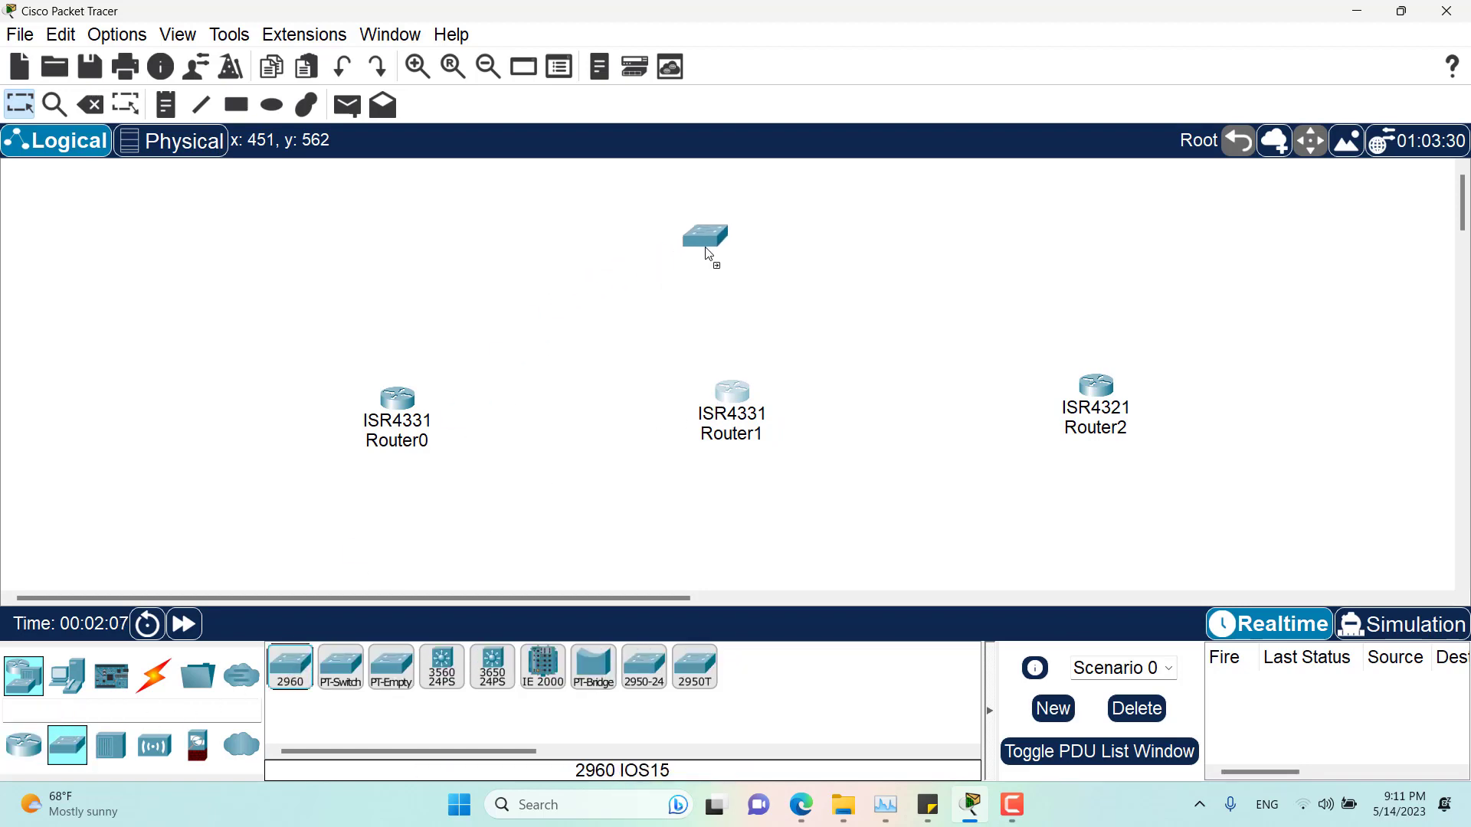
left_click(706, 237)
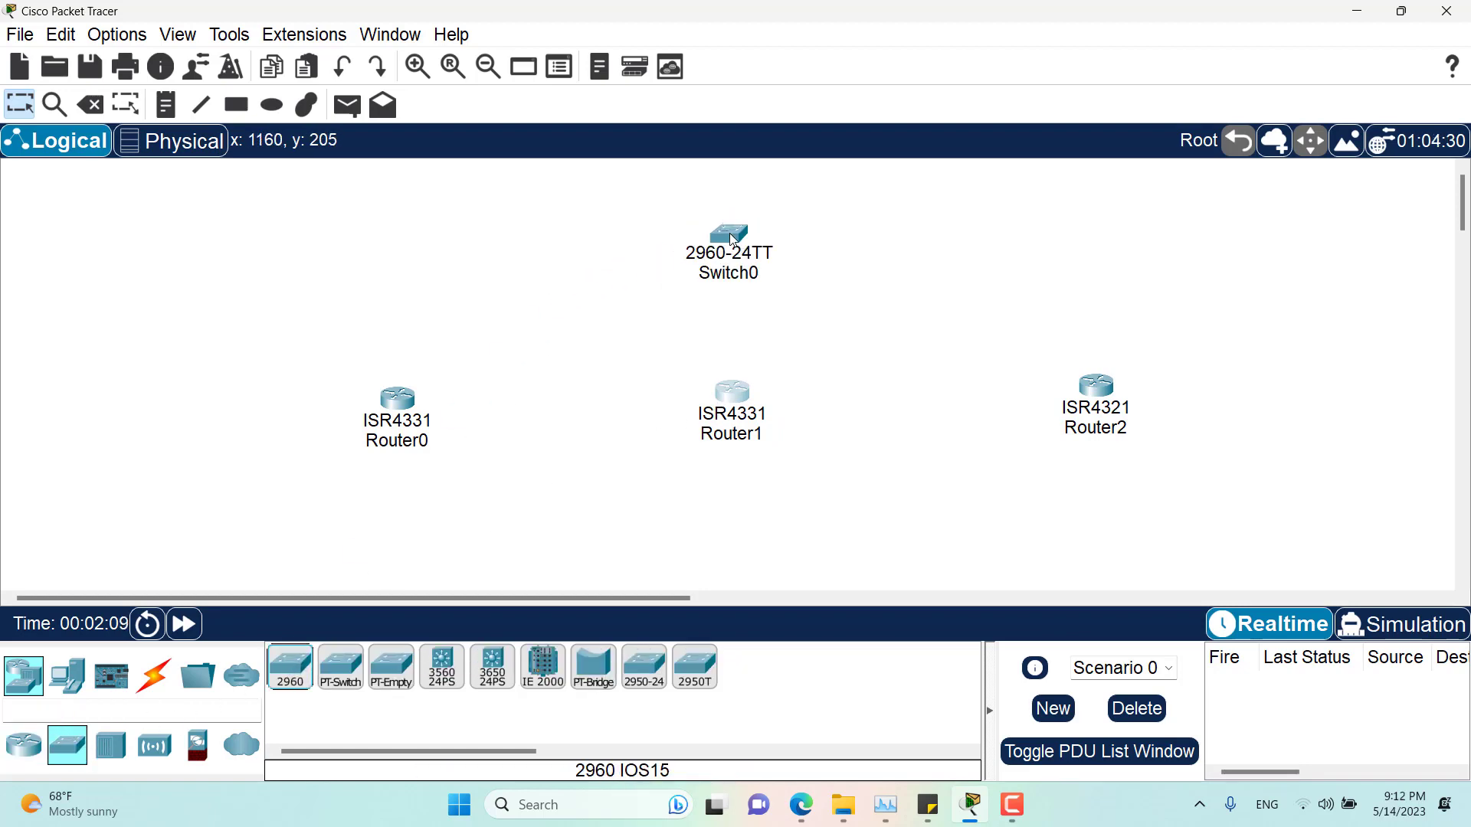
mouse_move(702, 291)
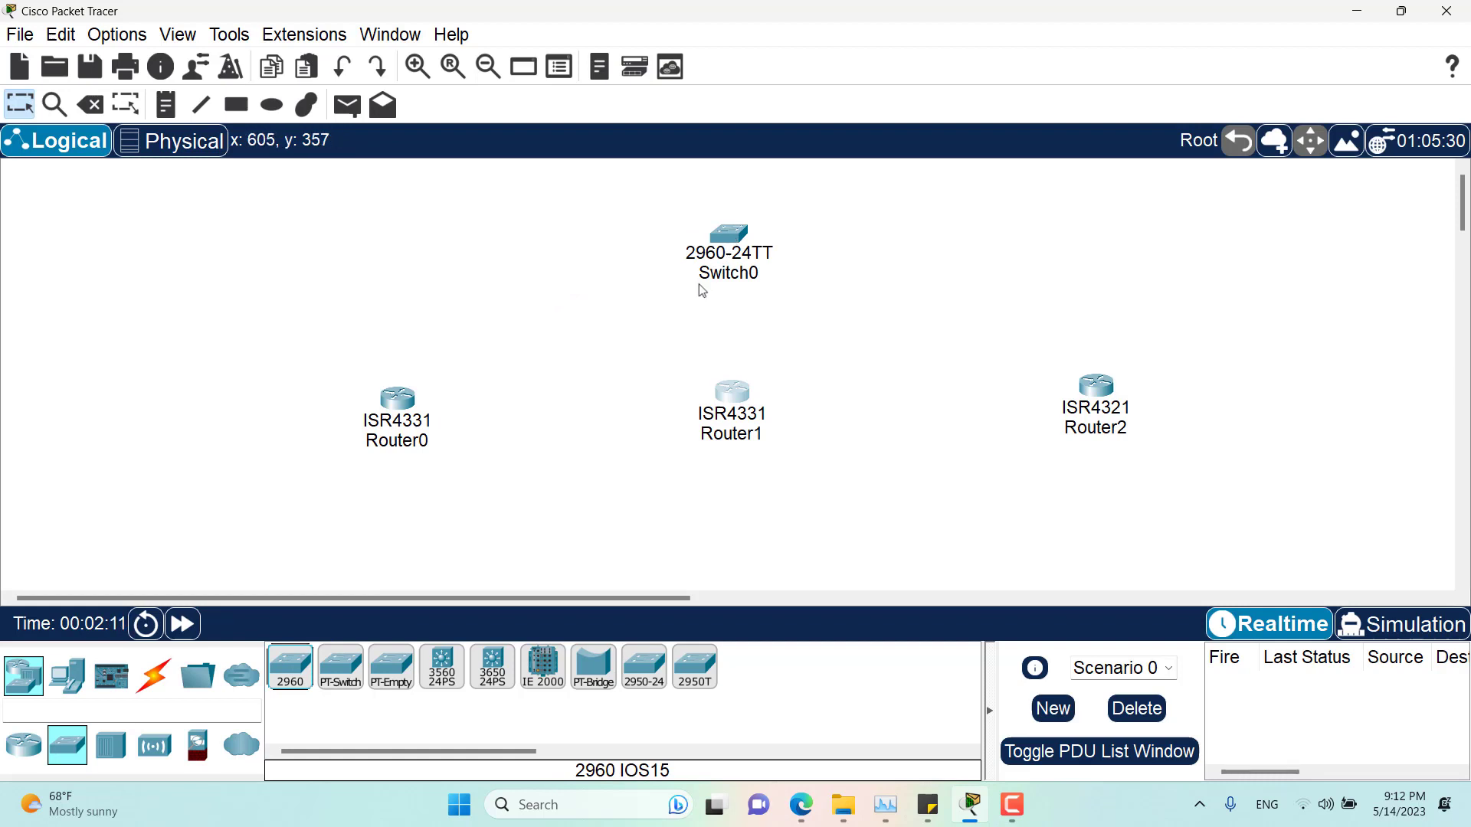
mouse_move(726, 291)
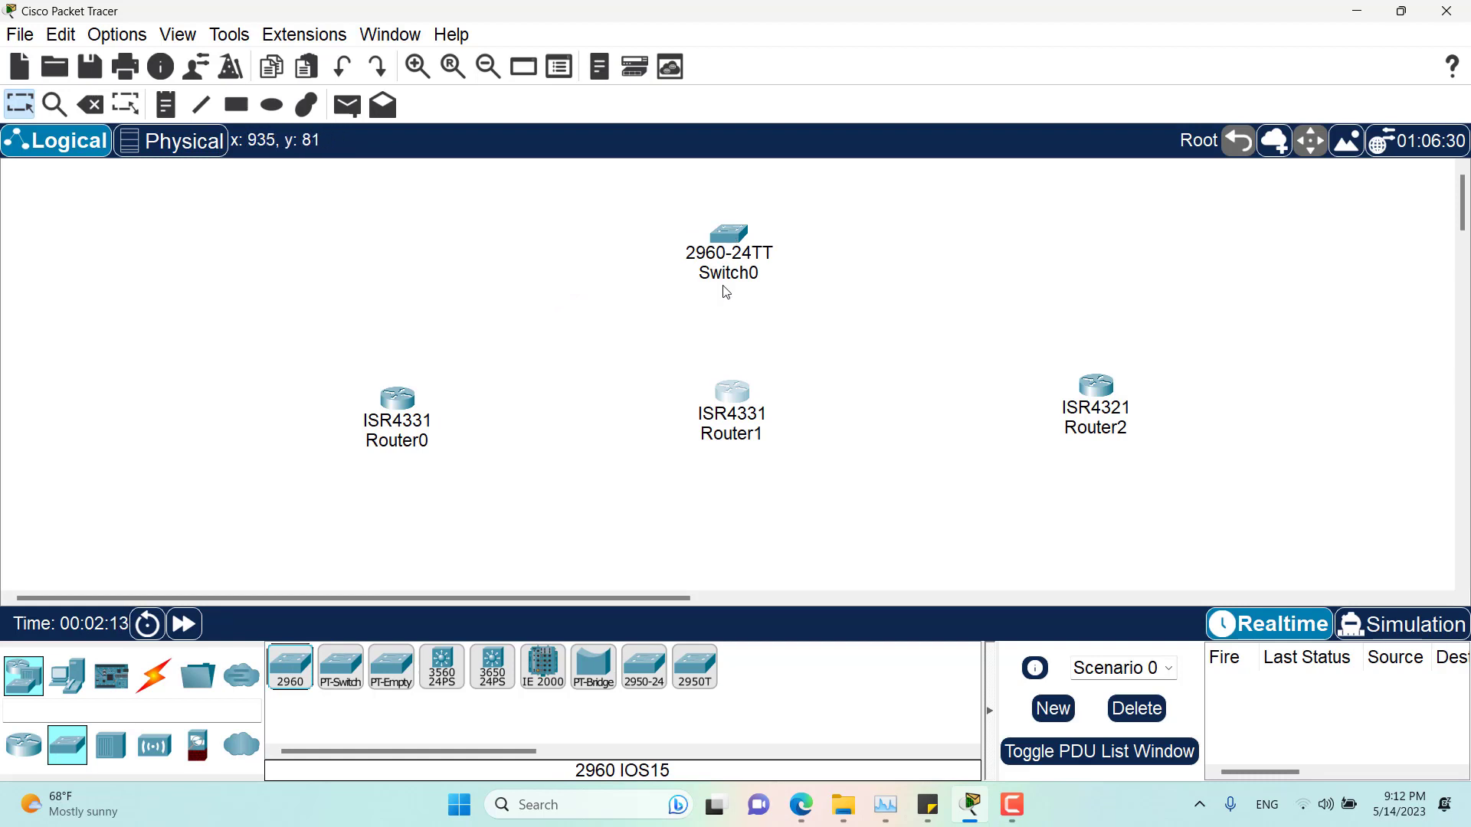
mouse_move(434, 275)
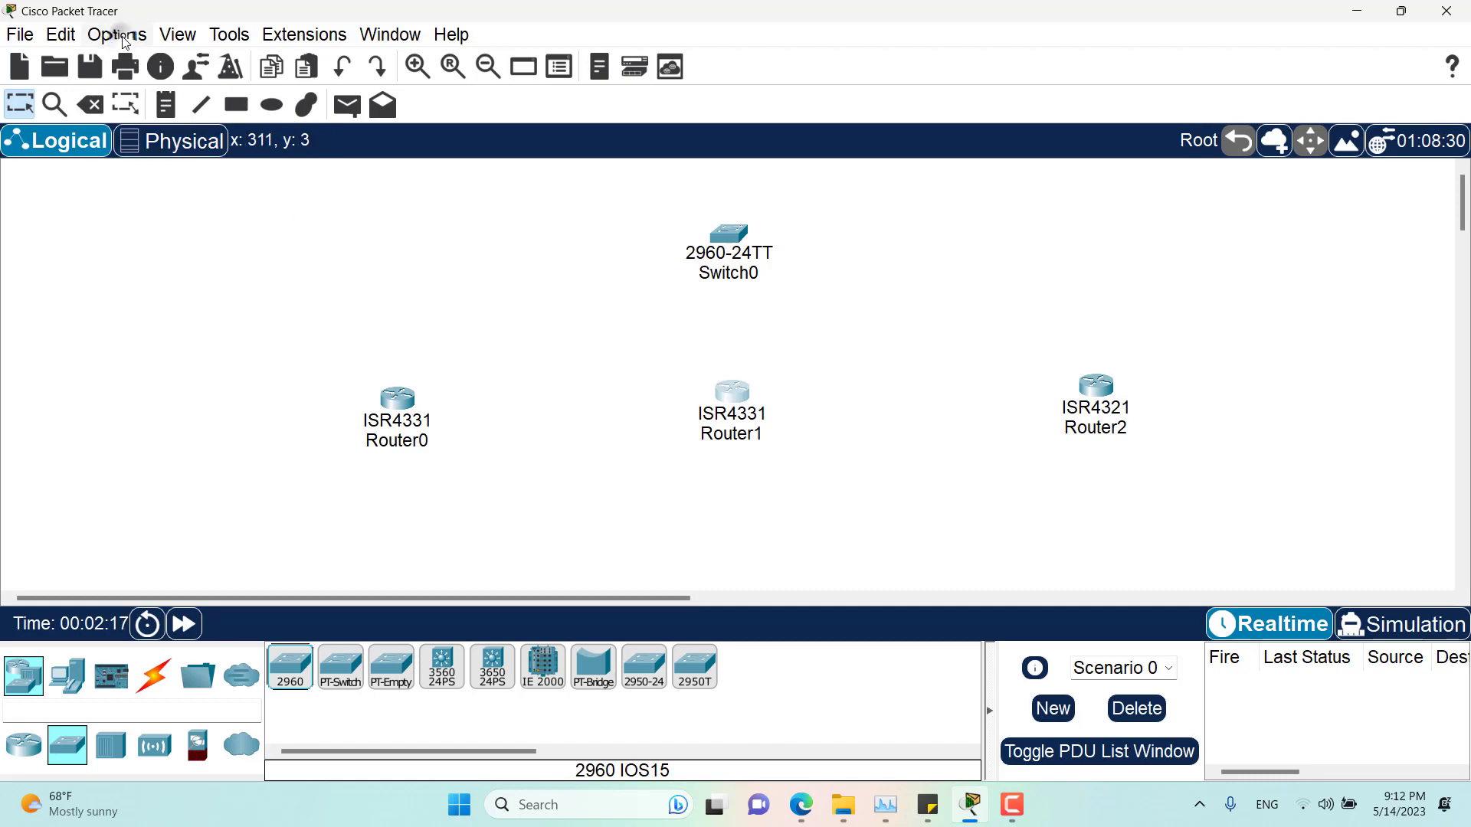
Step: Enable 'Align logical workspace objects' in Preferences and close the window
left_click(116, 35)
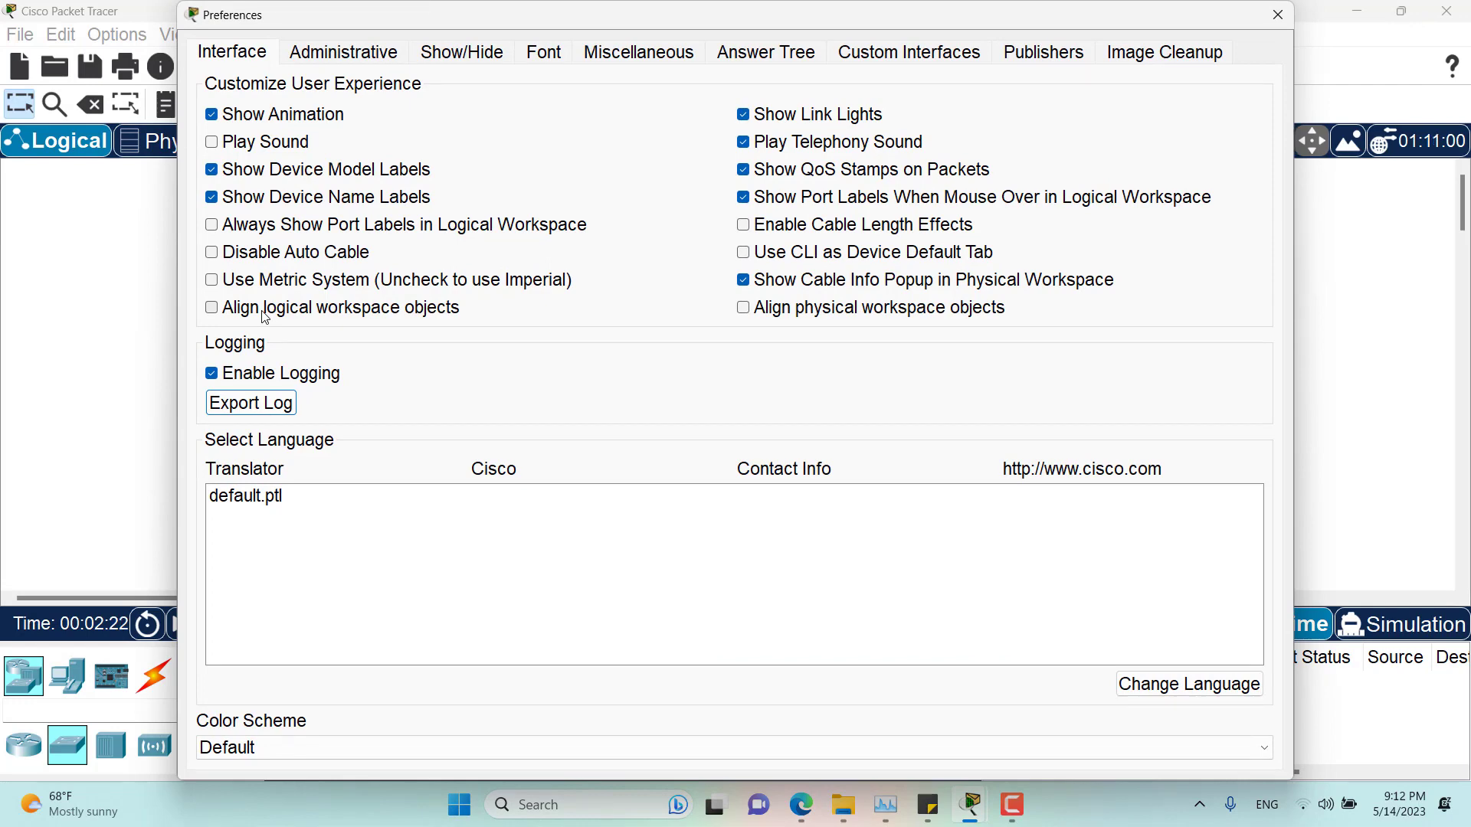
left_click(213, 307)
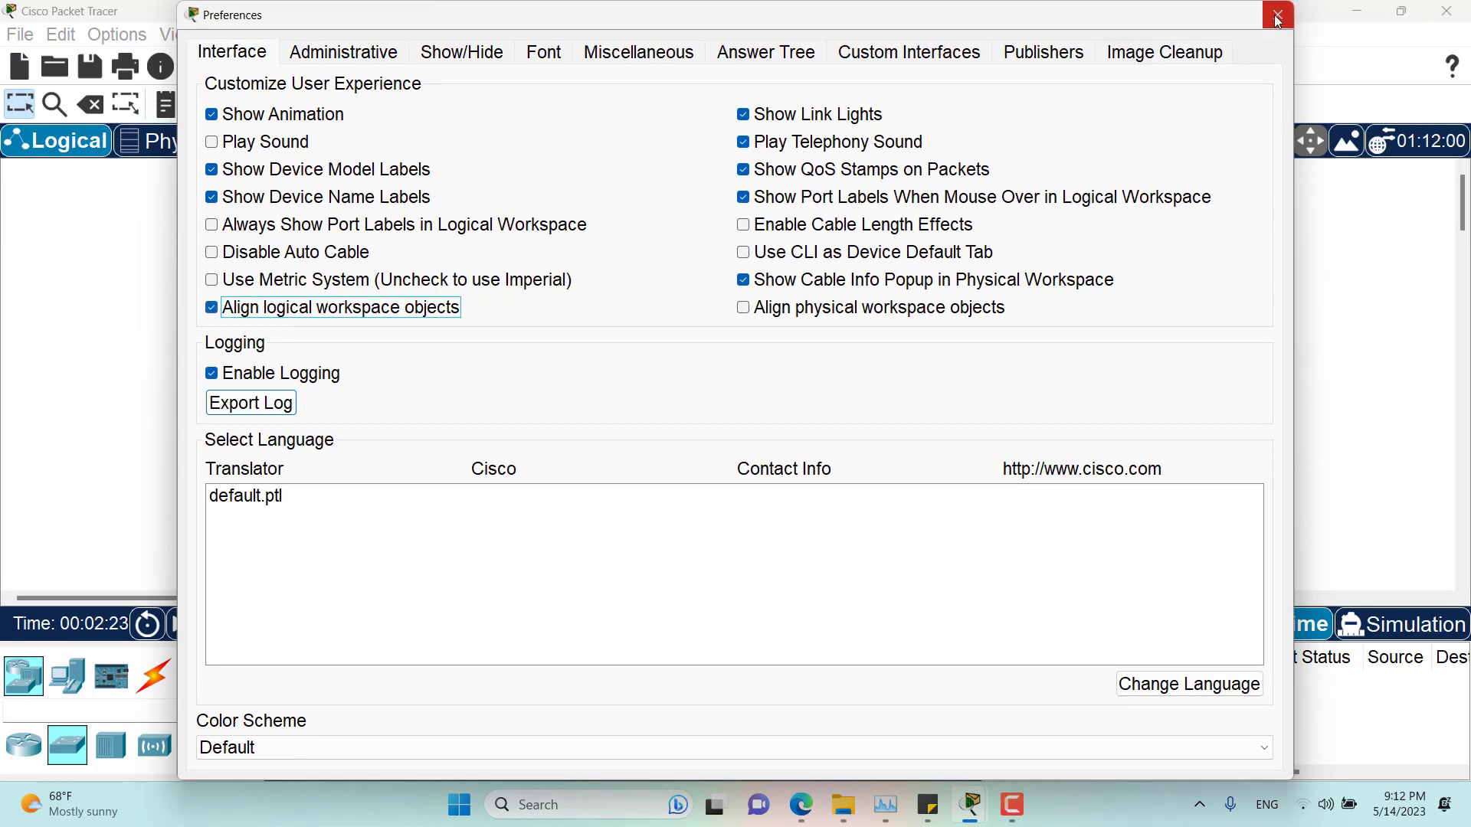
left_click(1275, 16)
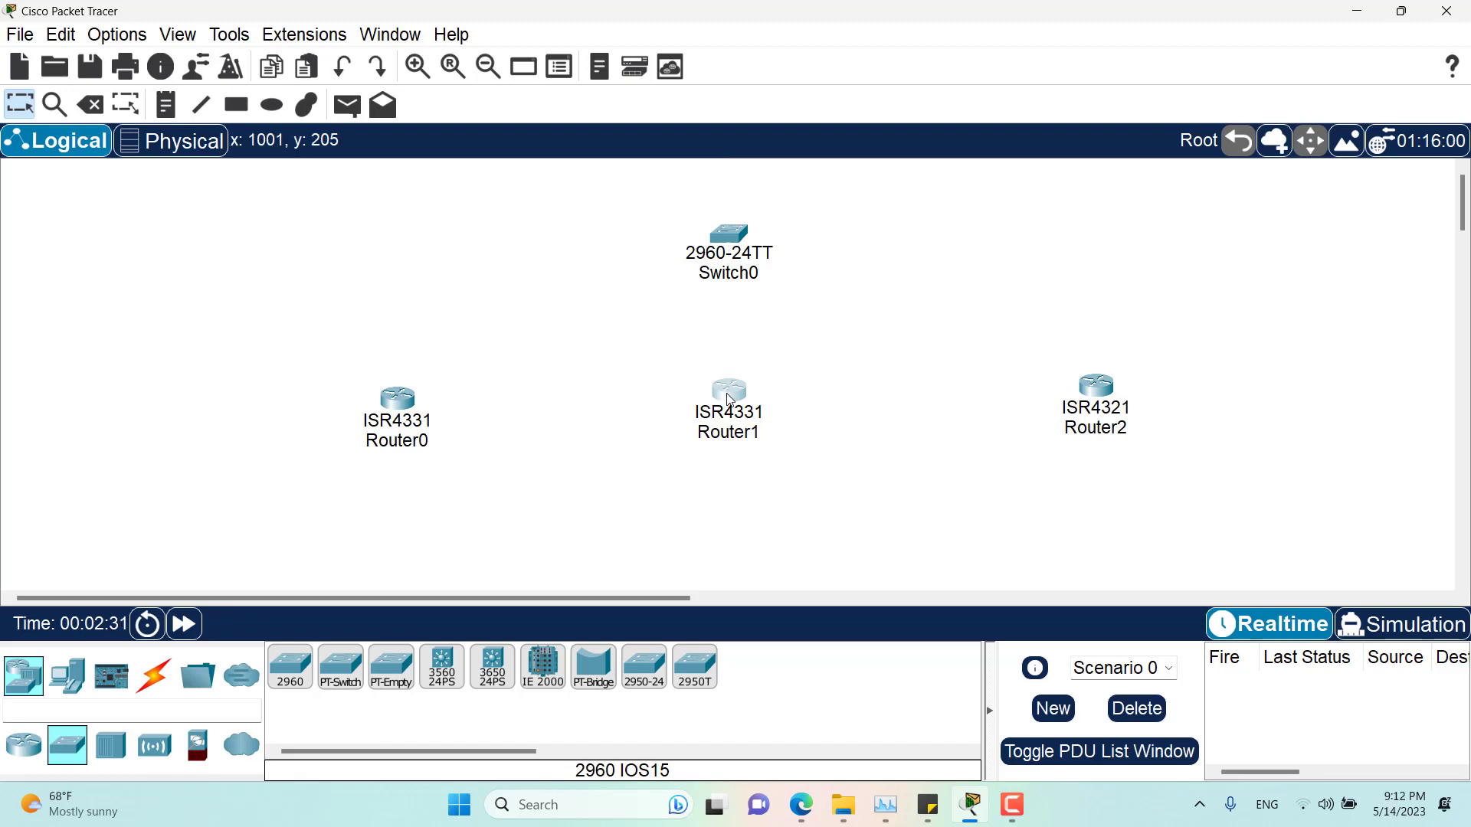
mouse_move(1095, 386)
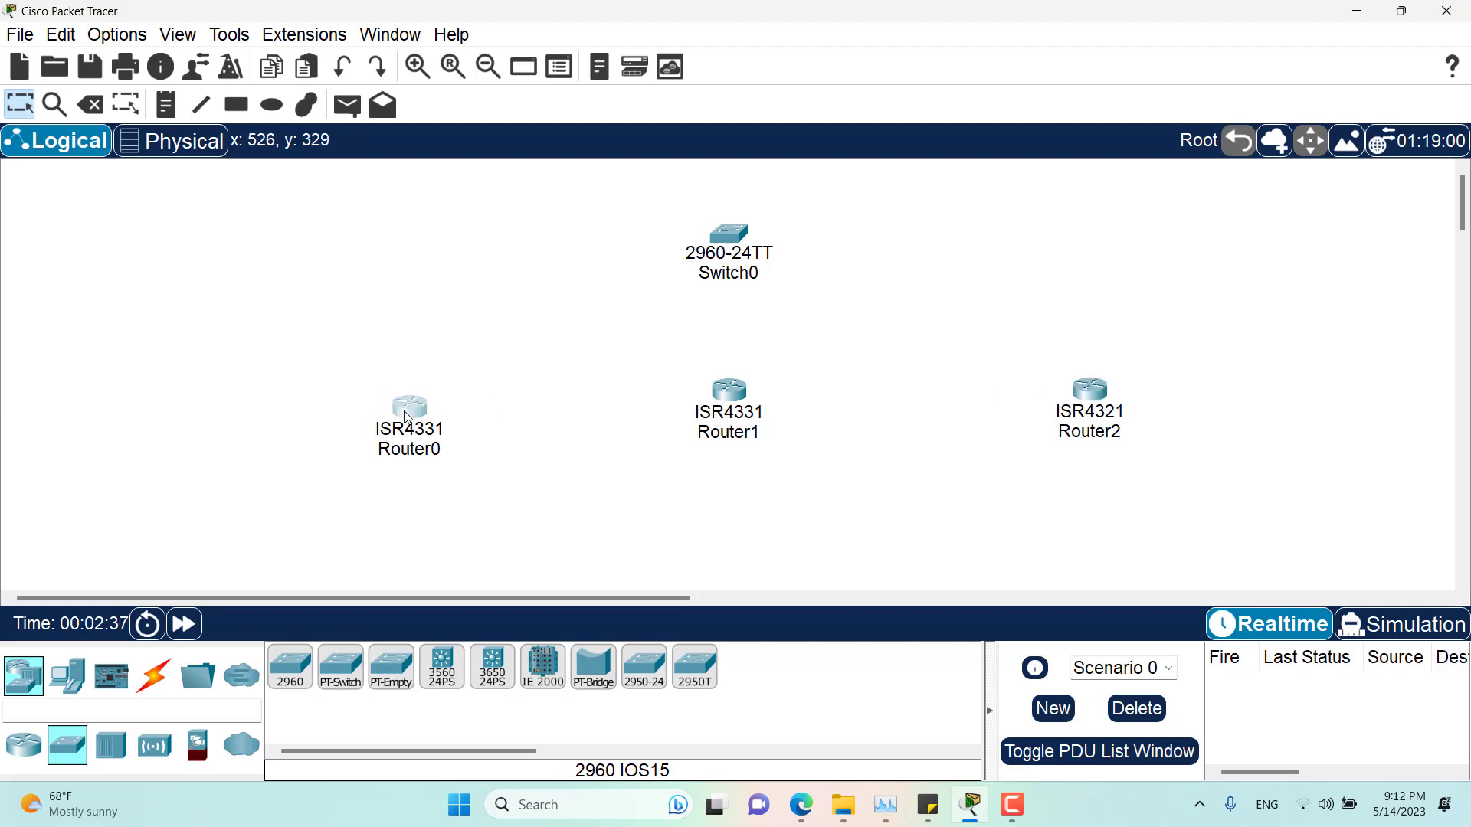
Step: Drag Router0 up until it aligns level with Router1 and Router2
left_click_drag(409, 422, 408, 389)
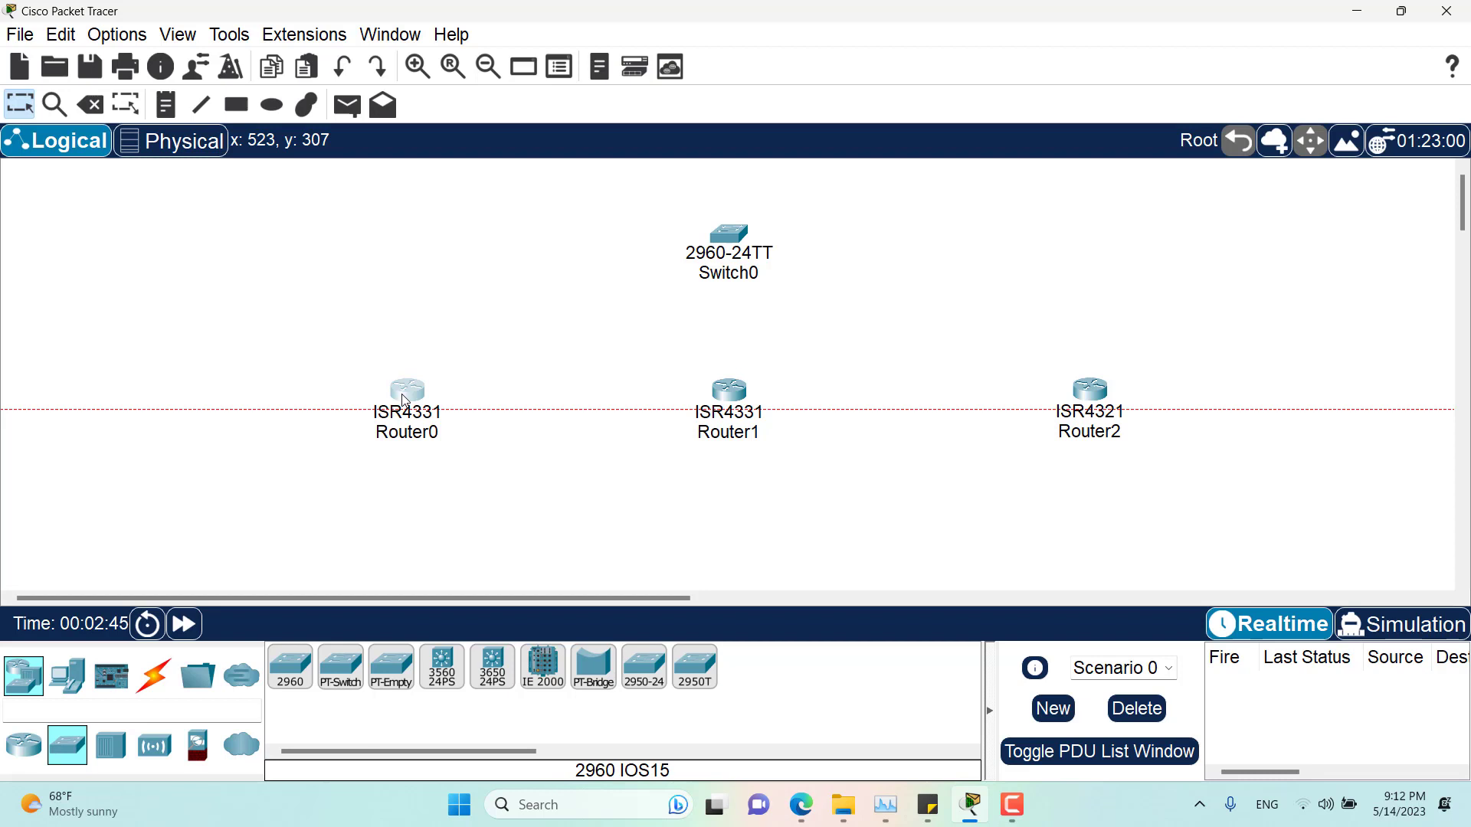
mouse_move(531, 342)
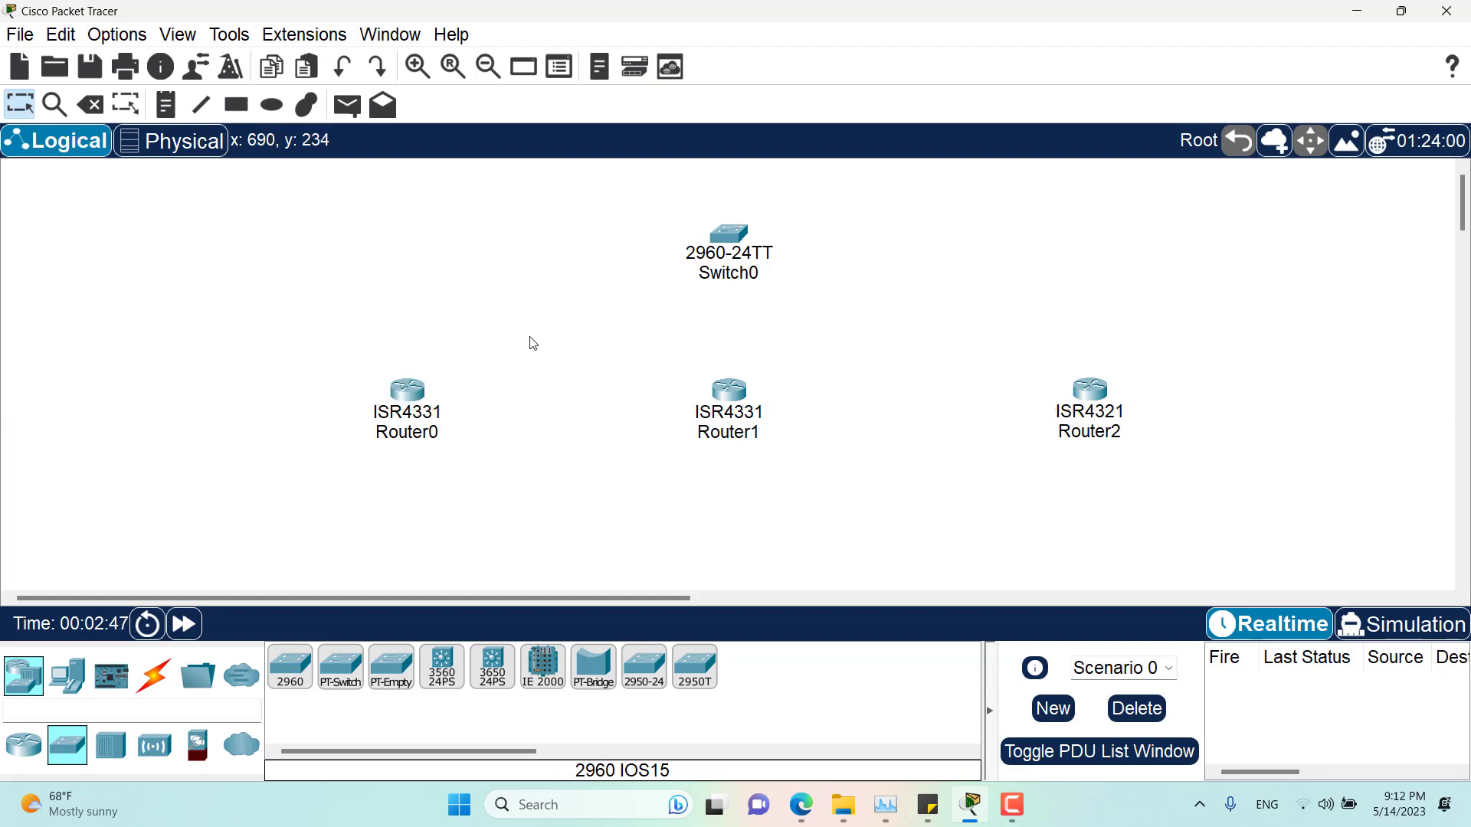